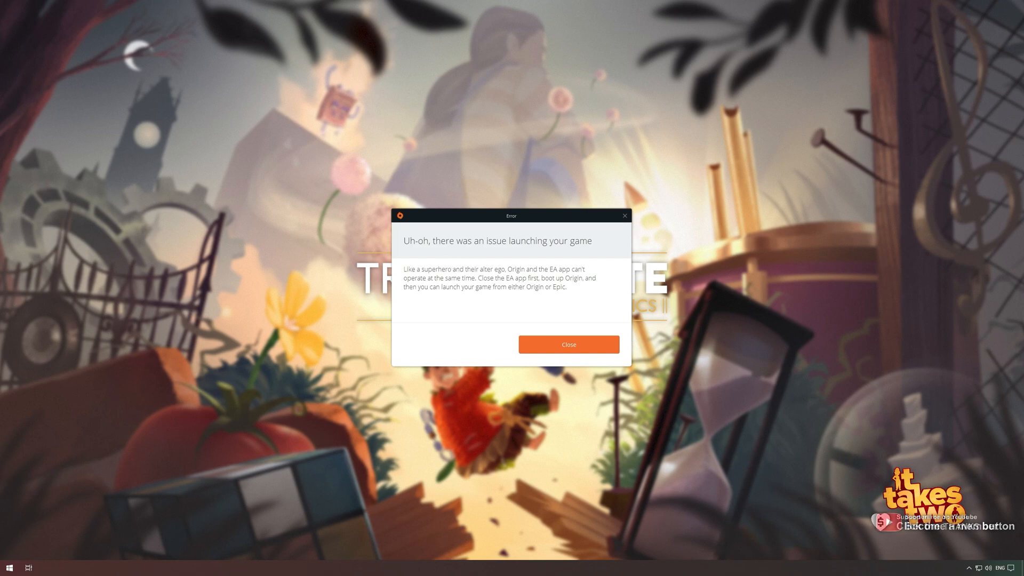
{"action": "mouse_move", "coordinate": [532, 324]}
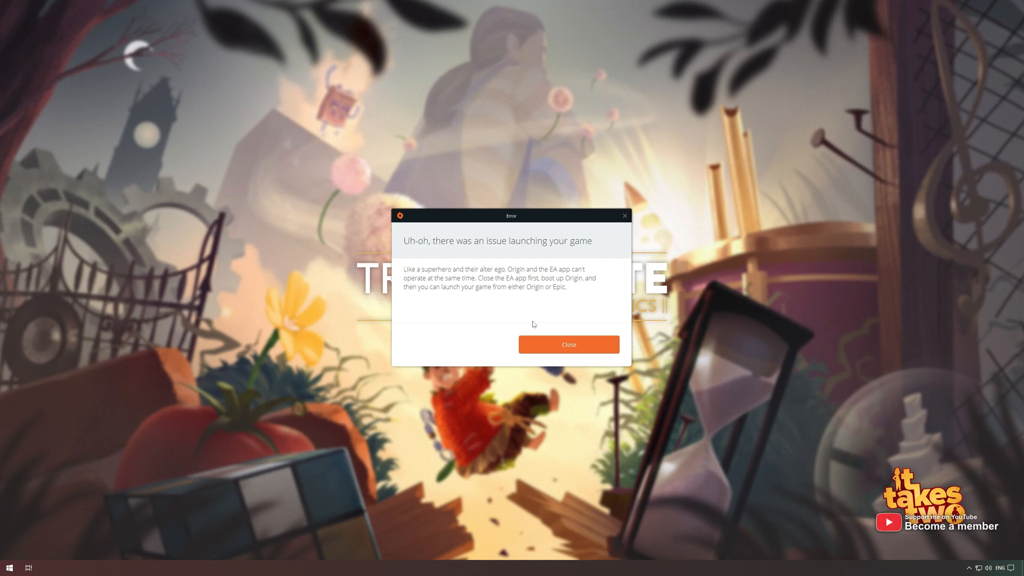
Dismiss the 'Uh-oh, there was an issue launching your game' error dialog
{"action": "left_click", "coordinate": [567, 345]}
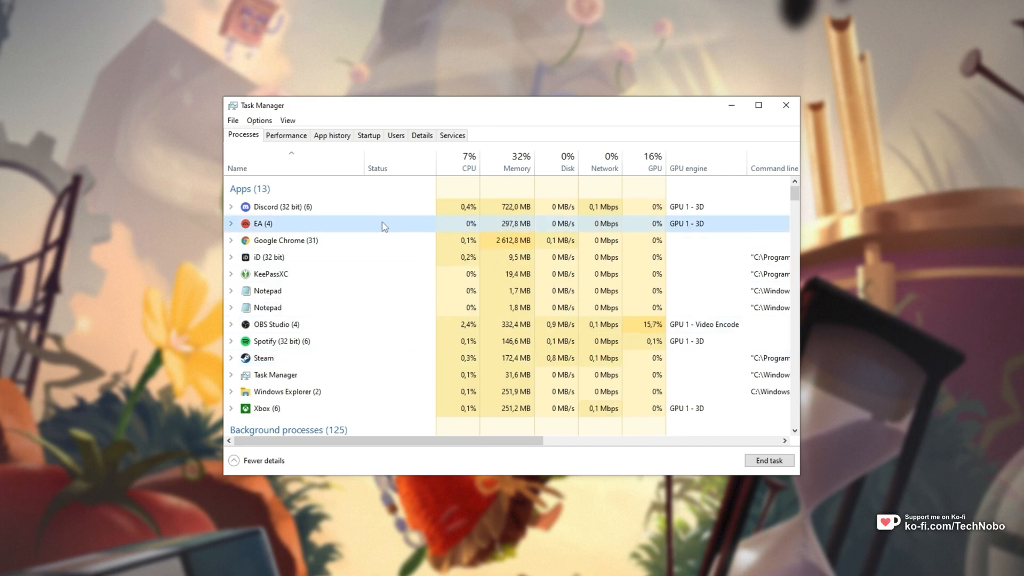
End the EA (4) process, check for other EA/Origin processes, and close Task Manager
{"action": "right_click", "coordinate": [263, 222]}
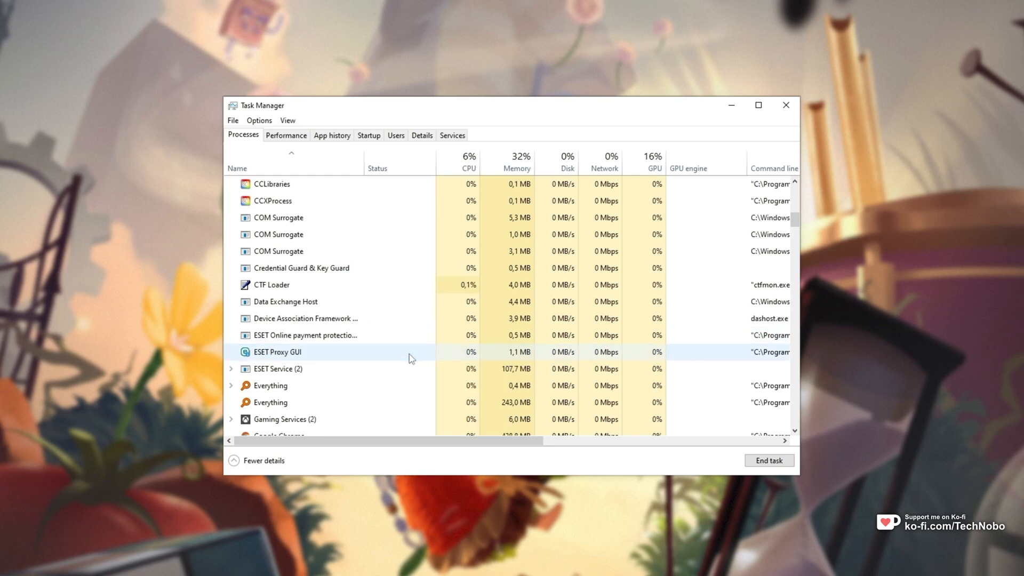
{"action": "scroll", "scroll_direction": "down", "scroll_amount": 3}
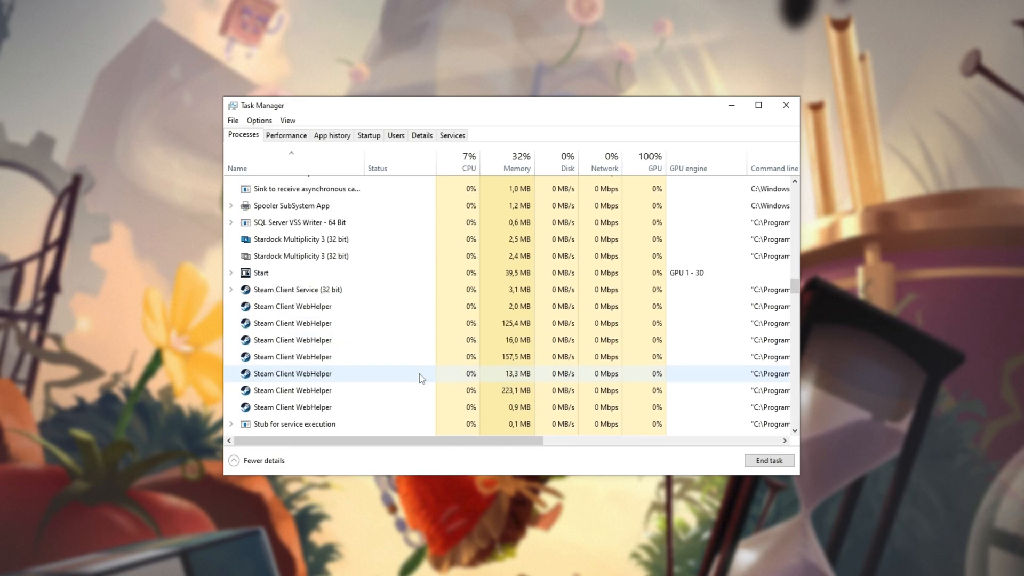
{"action": "left_click", "coordinate": [786, 106]}
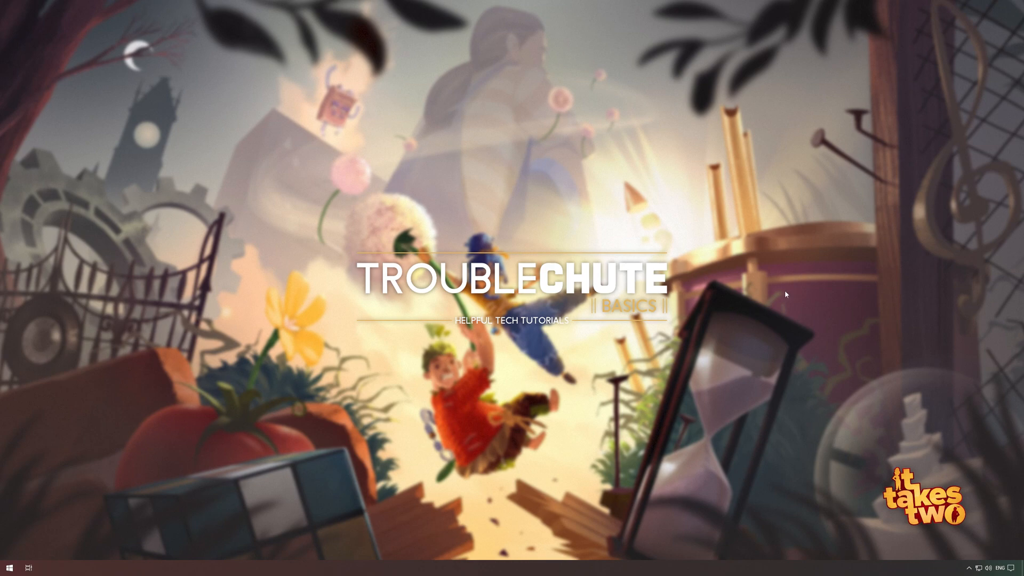
Launch Origin from a Start search for 'origin' so it begins connecting
{"action": "type", "text": "origin"}
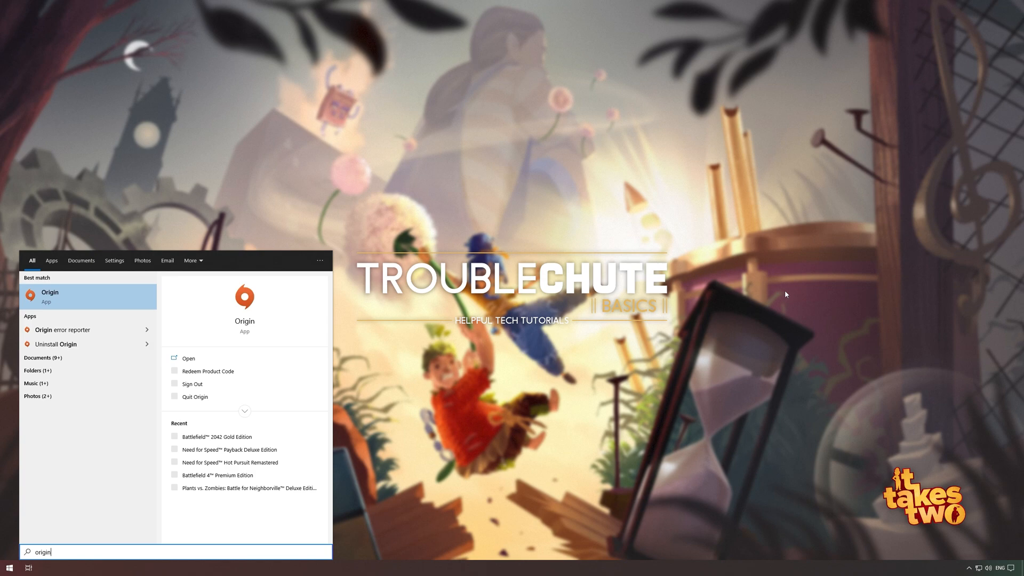
{"action": "left_click", "coordinate": [49, 295]}
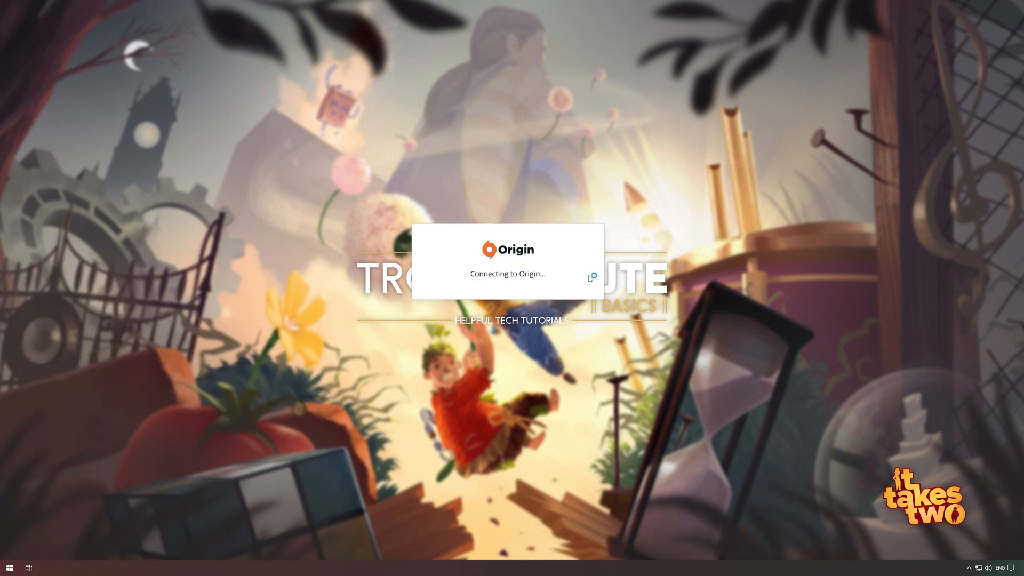